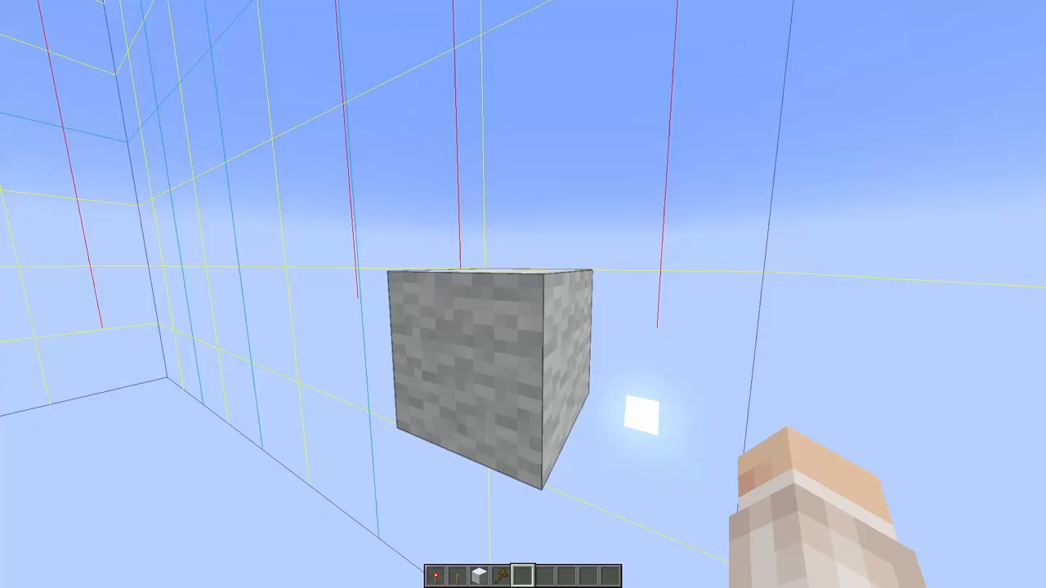
mouse_move(523, 294)
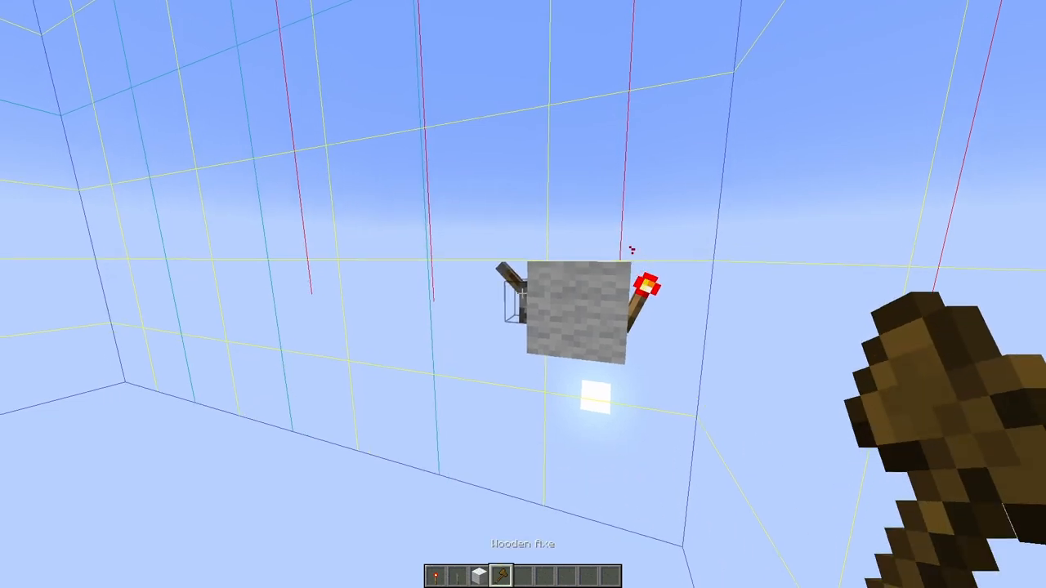
click(570, 315)
text(/encode_chunk ")
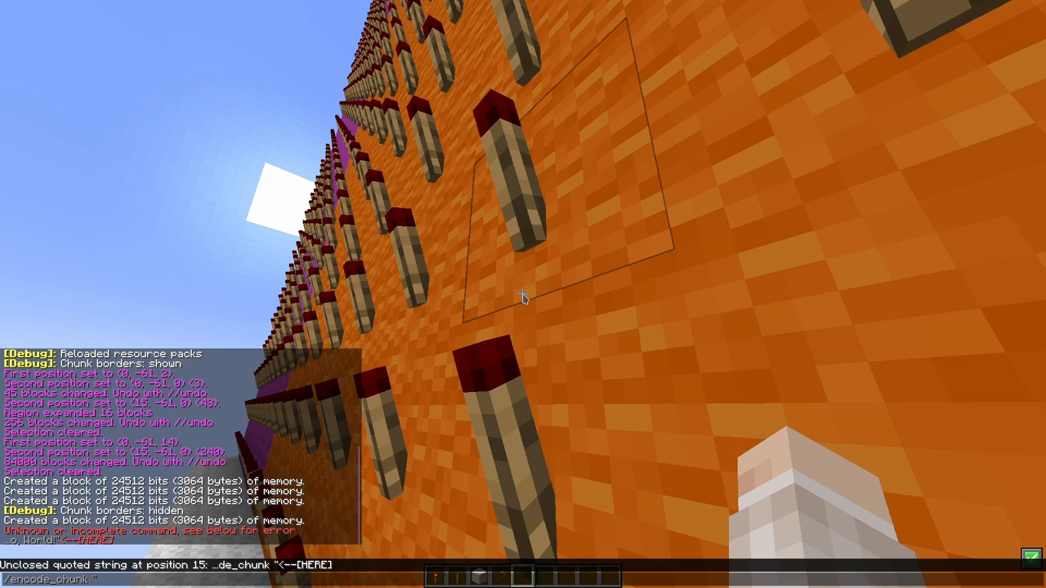
- Encode the string "Hello, World!" into the torch memory chunk via /encode_chunk
text(Hello,)
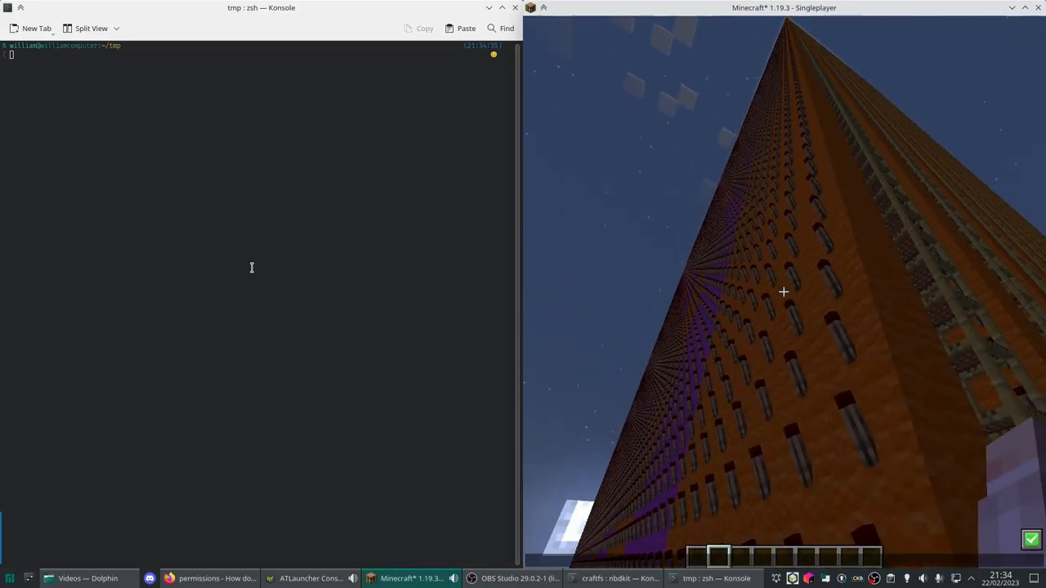
- Run sudo nbd-client against /dev/nbd0 to connect the Minecraft memory server on port 10809
text(sudo nbd-client -d /dev/nbd0)
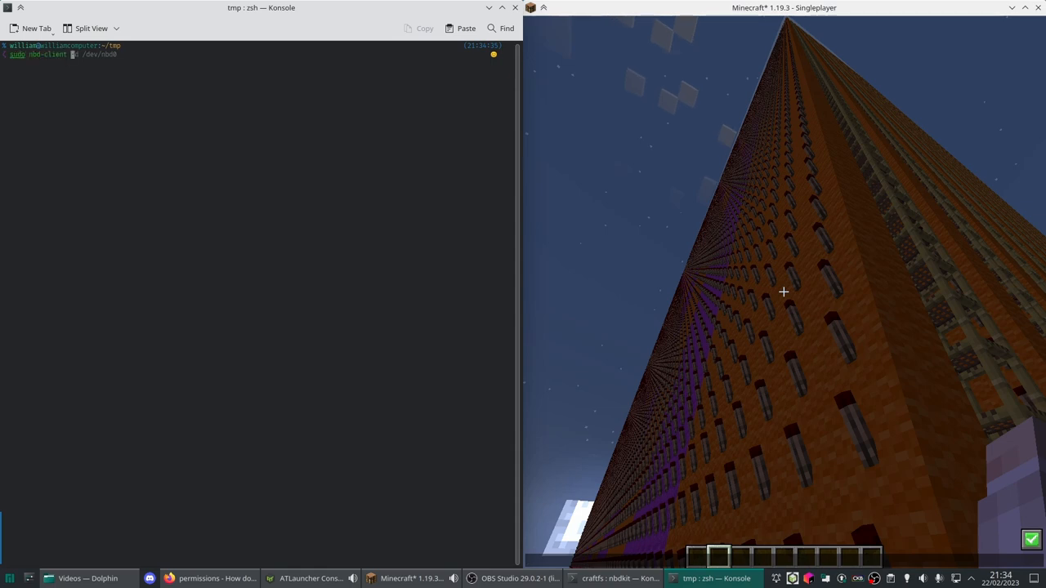
text(localhost 10809)
key(Return)
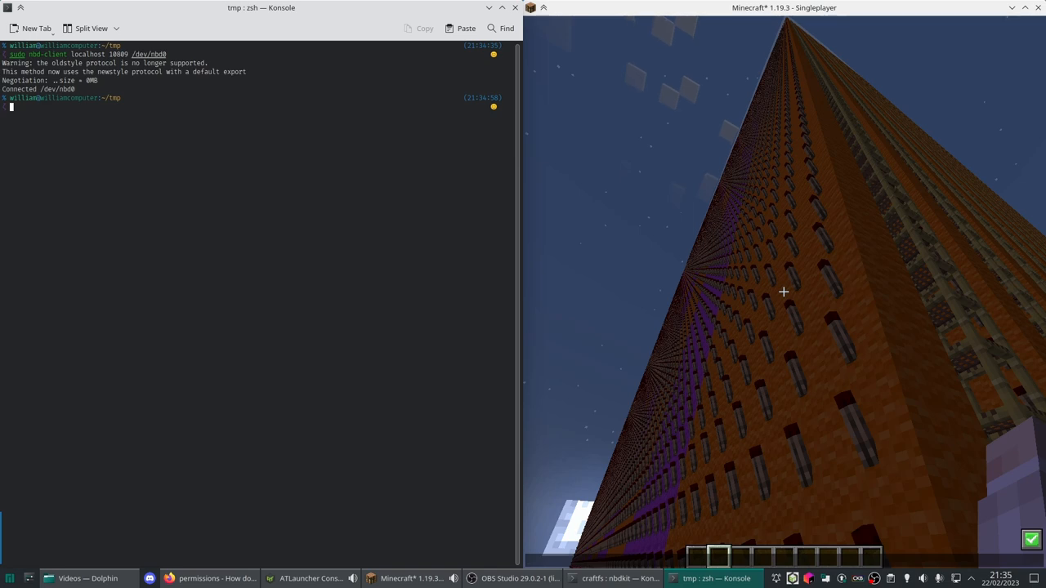
- Format /dev/nbd0 as FAT labelled CRAFTFS and mount it read-write on craftfs
text(sudo mkfs.fat -n CRAFTFS /dev/nbd0)
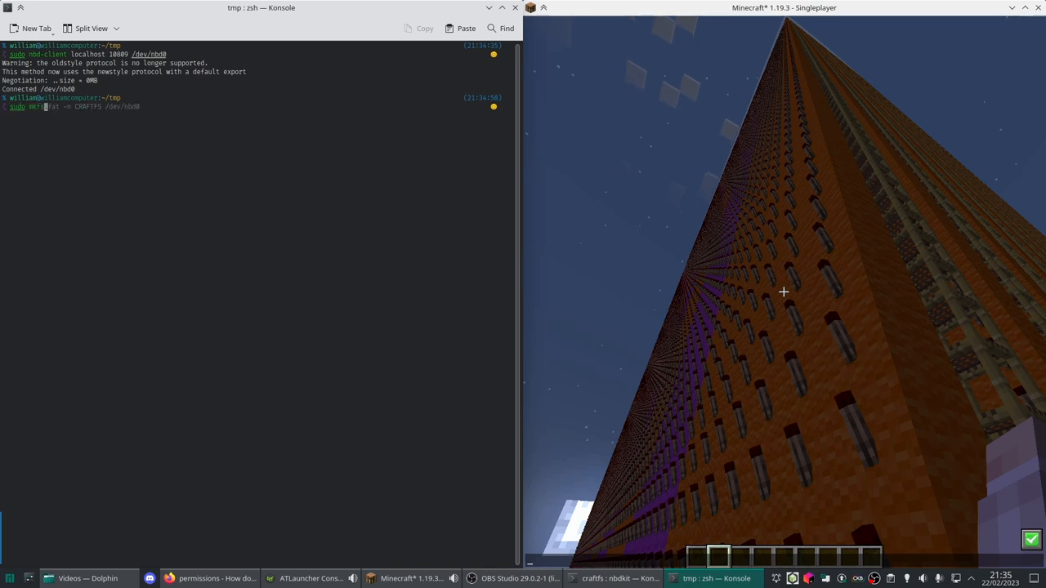
key(Return)
text(sudo mount -o rw,users,umask=000,exec)
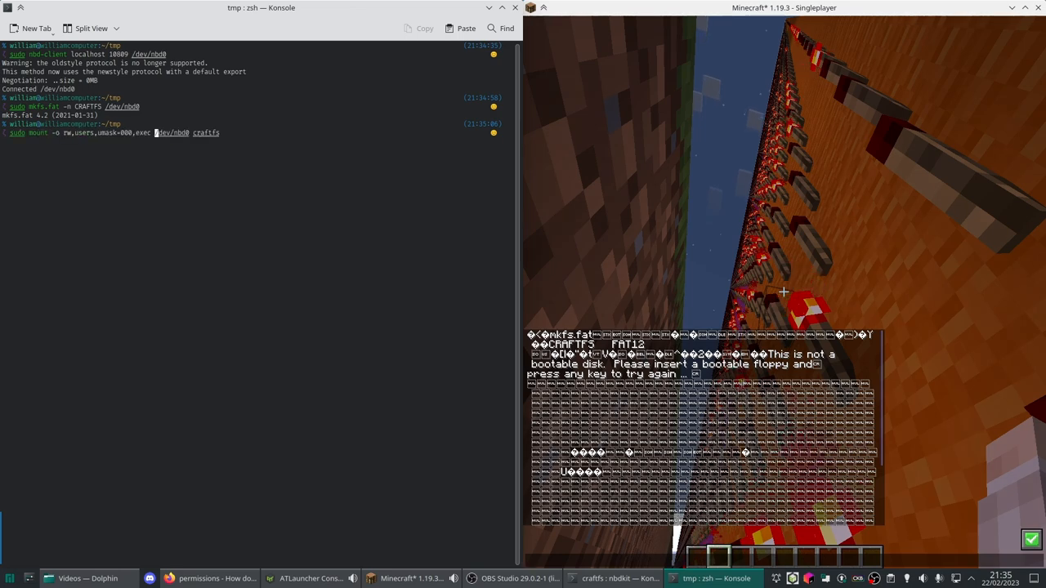
key(Return)
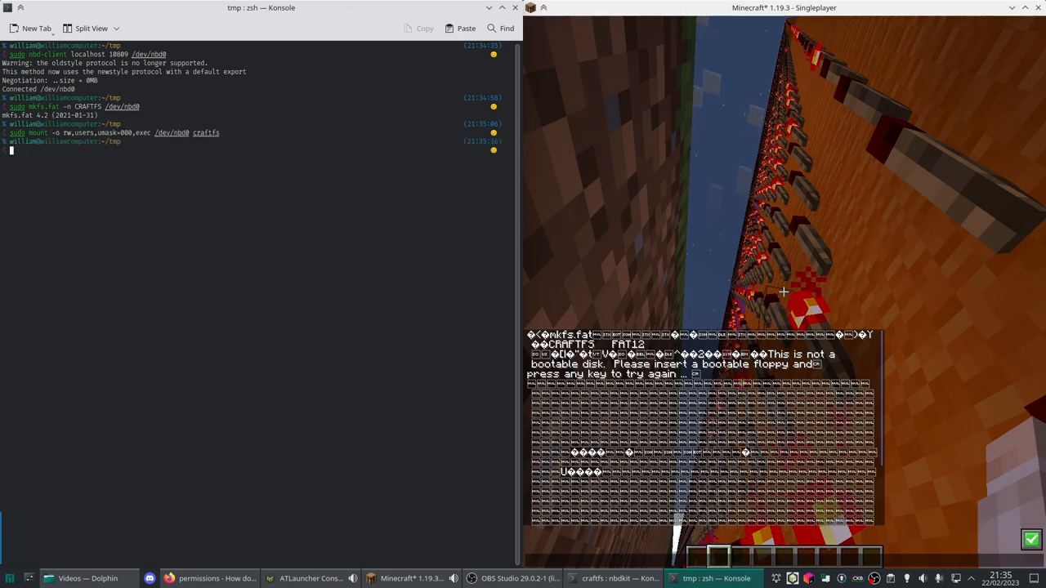